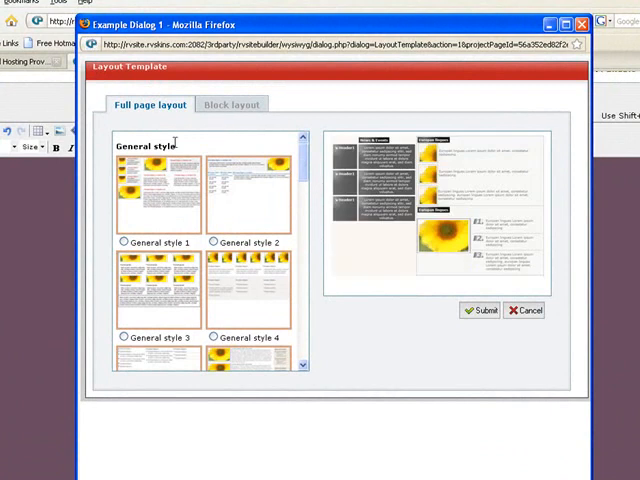
Preview the block layouts, then apply the General style 2 full-page layout template
click(212, 243)
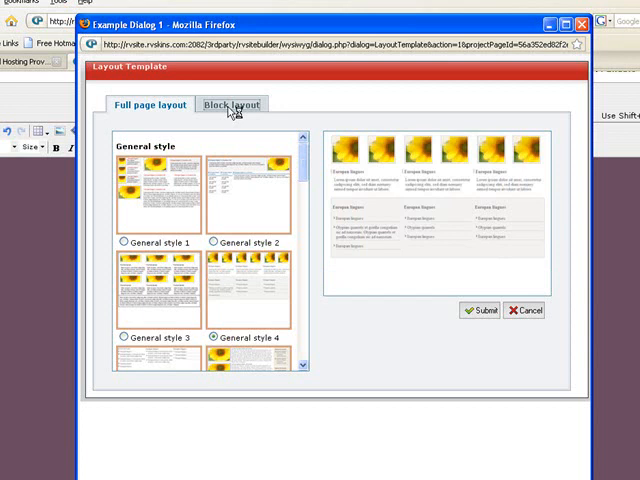
click(231, 104)
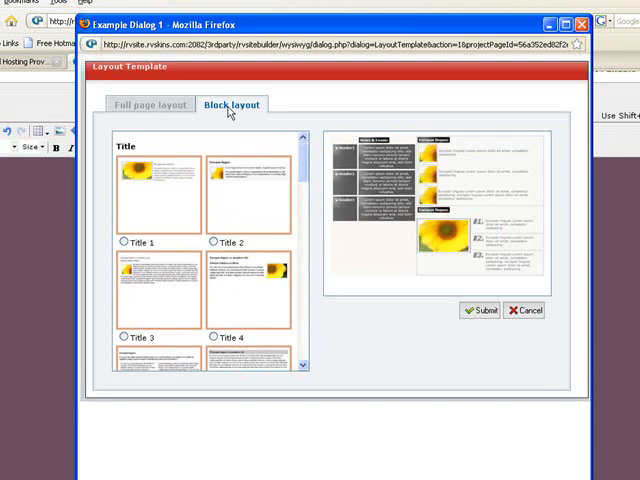
mouse_move(452, 244)
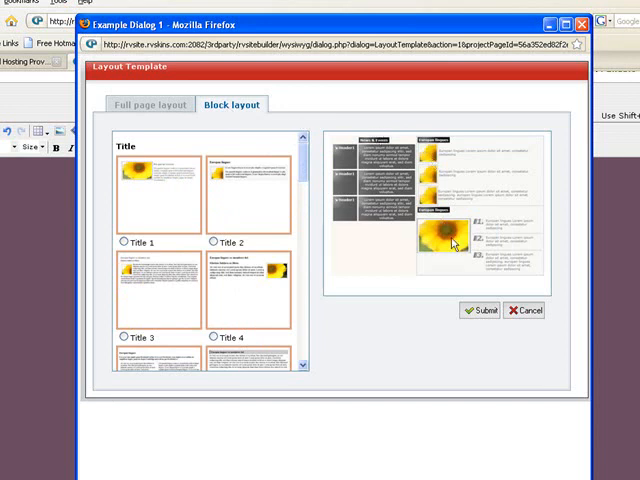
mouse_move(259, 220)
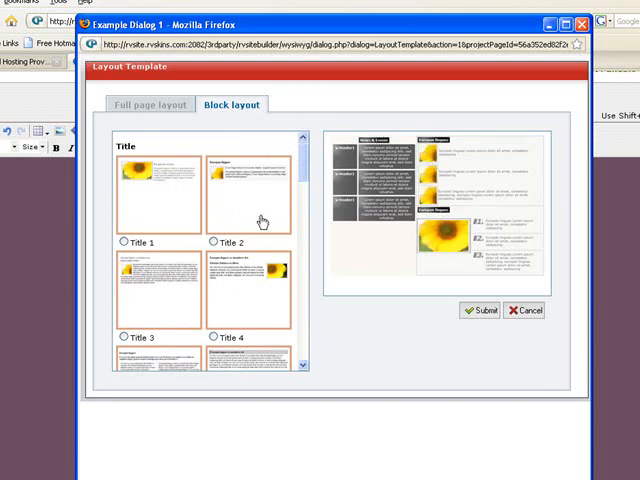
click(213, 242)
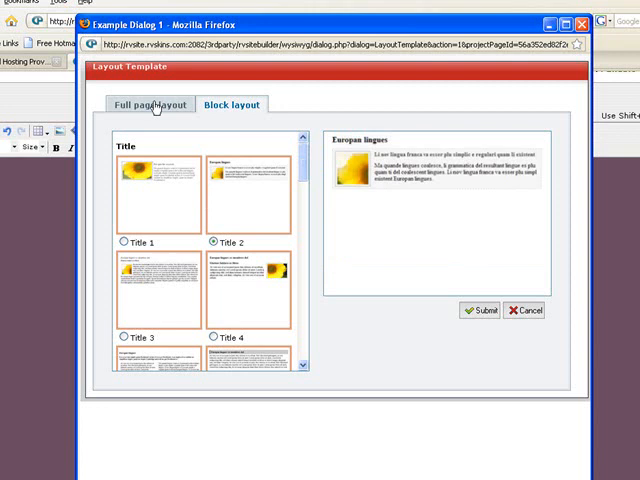
click(147, 104)
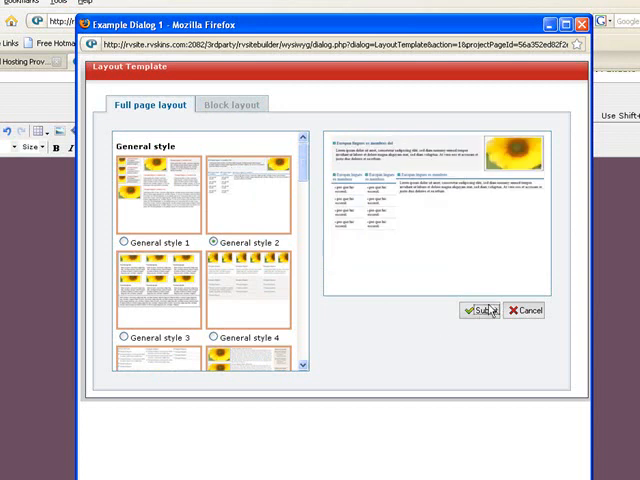
click(476, 310)
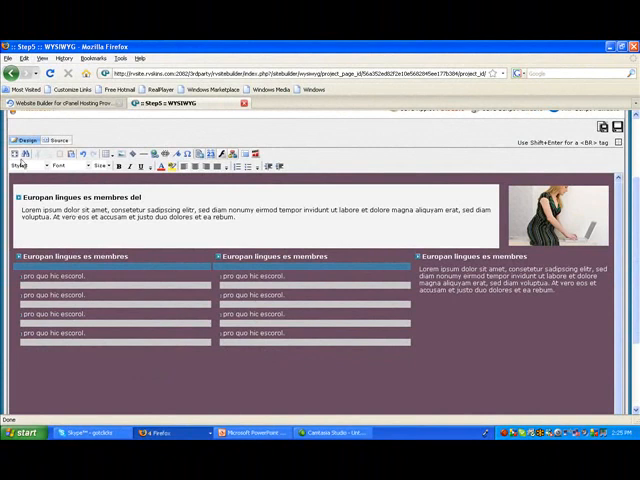
Delete all the page HTML in source view, keeping only the layout CSS styling block
click(57, 140)
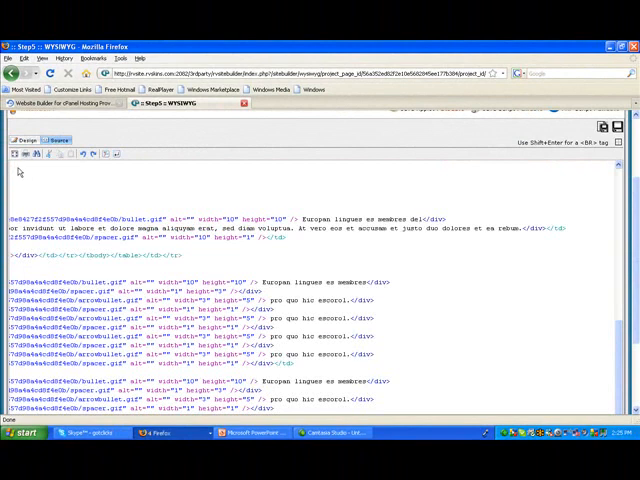
key(ctrl+a)
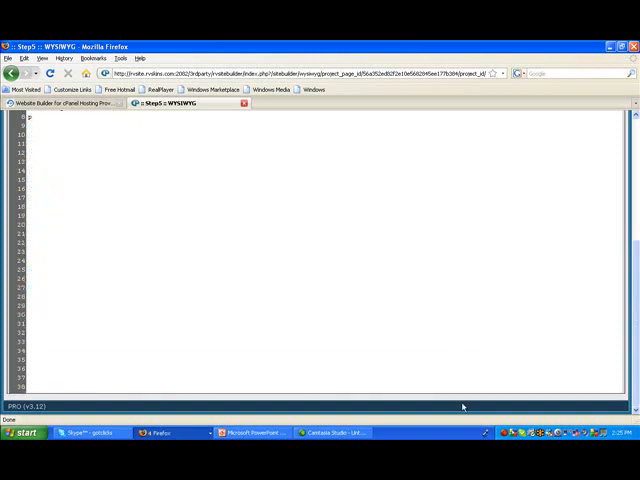
text(font-weight:bold;)
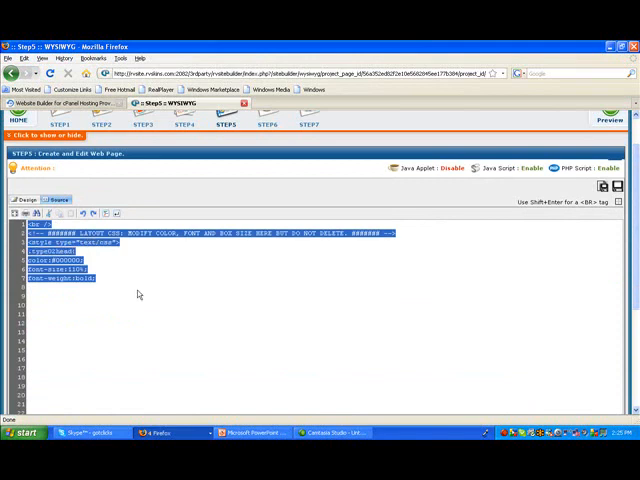
click(29, 199)
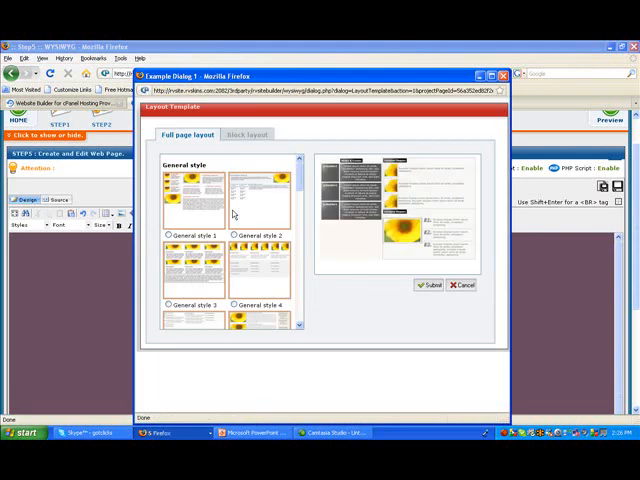
mouse_move(307, 303)
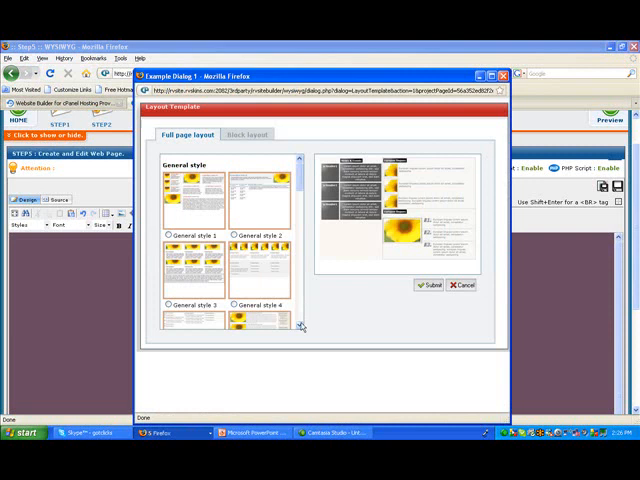
Select the General style 6 full-page layout from the template list and submit it
scroll(down, 3)
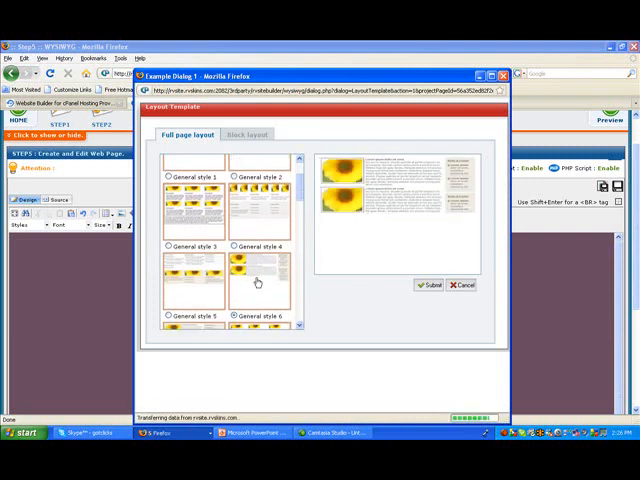
click(426, 285)
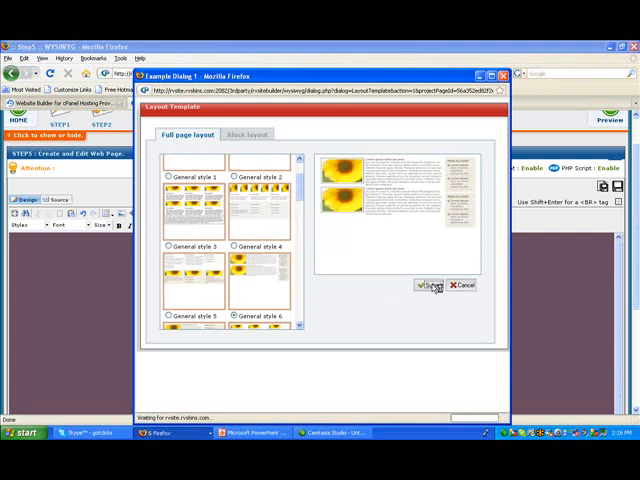
click(431, 286)
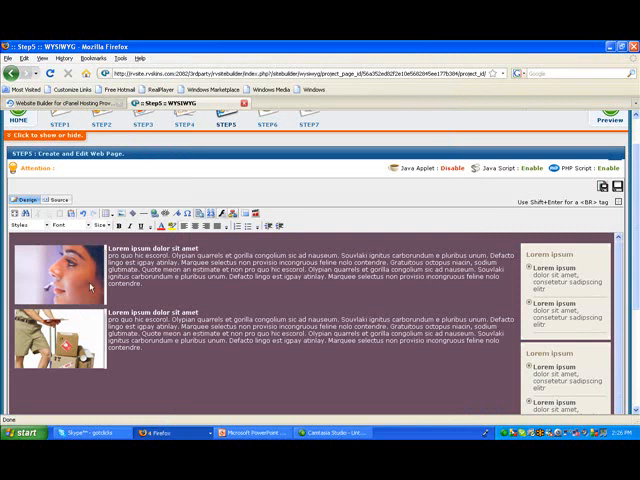
Select the top content cell of the General style 6 page for editing
click(60, 283)
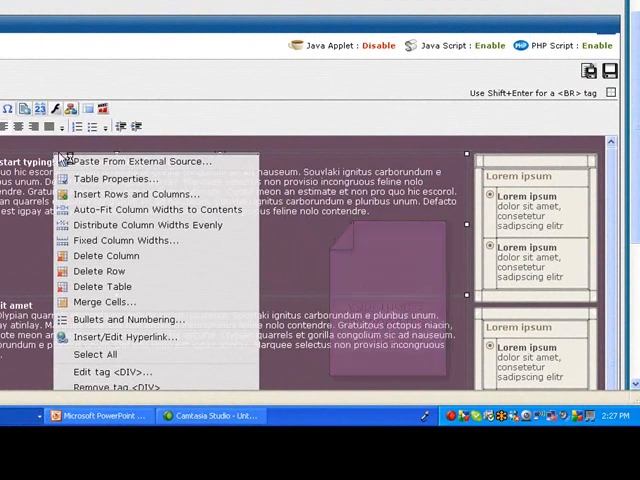
mouse_move(113, 178)
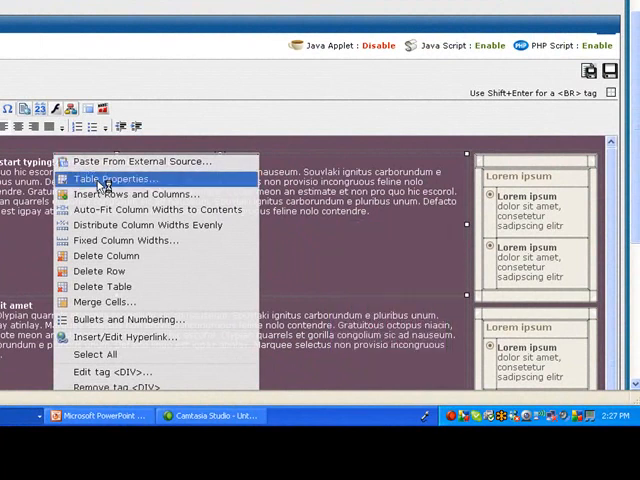
Set the top cell's background colour to light gray #e2e2e2 in Table Properties and apply
click(114, 178)
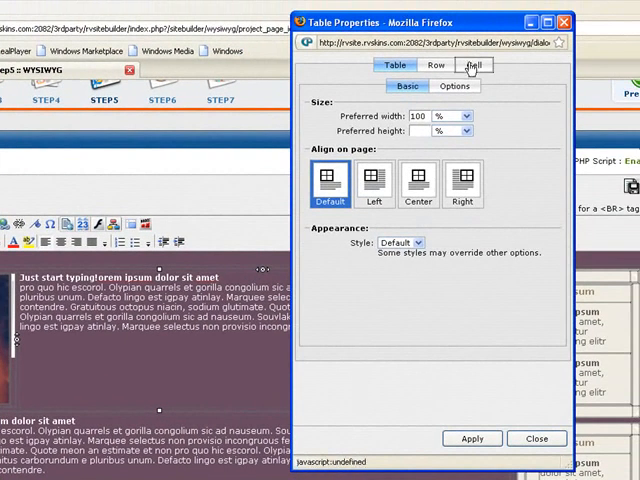
click(472, 65)
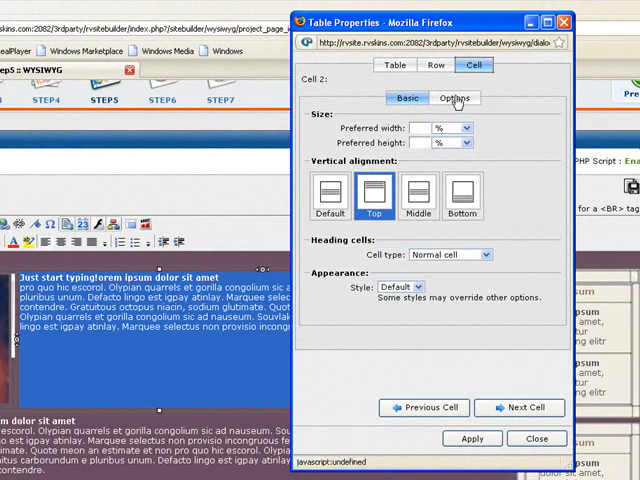
click(454, 97)
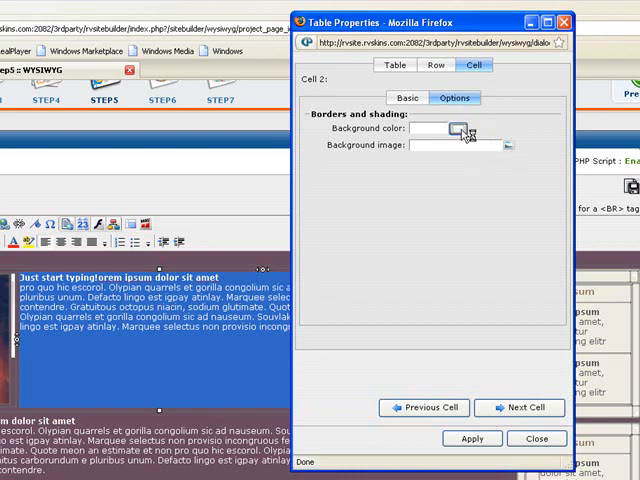
click(461, 129)
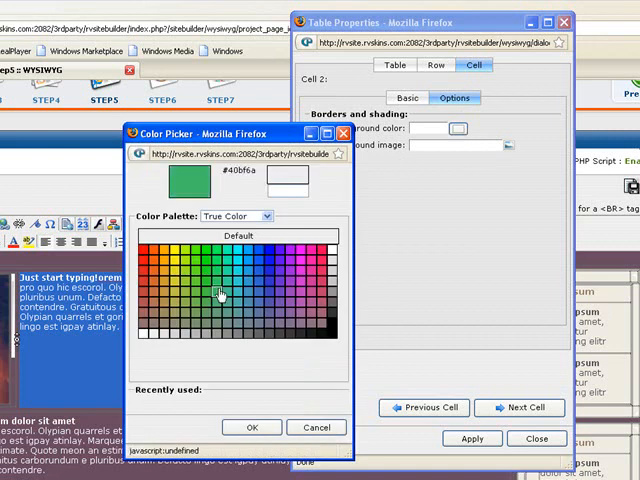
click(152, 333)
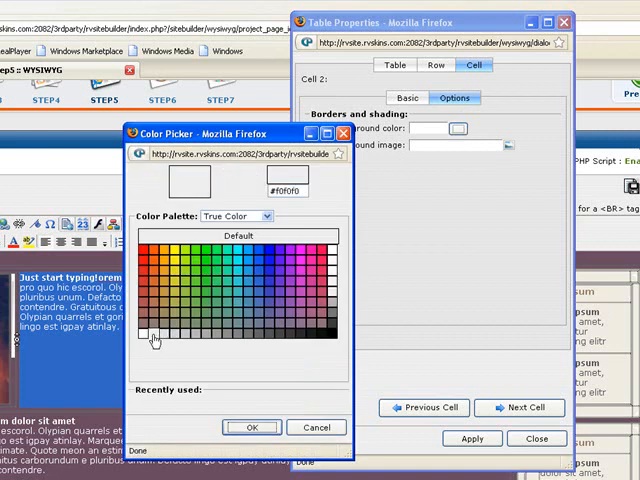
click(148, 337)
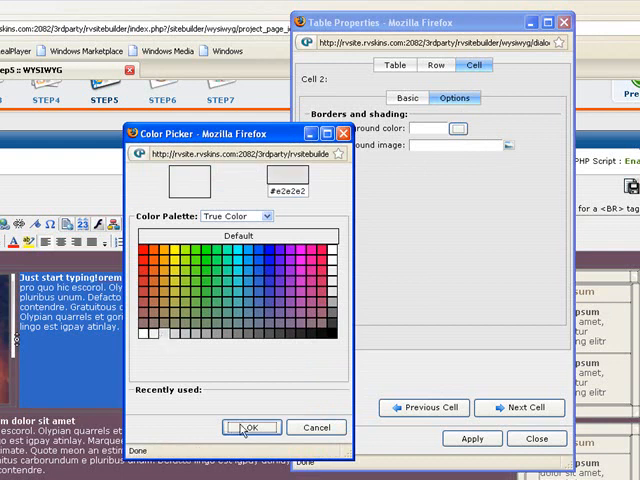
click(250, 427)
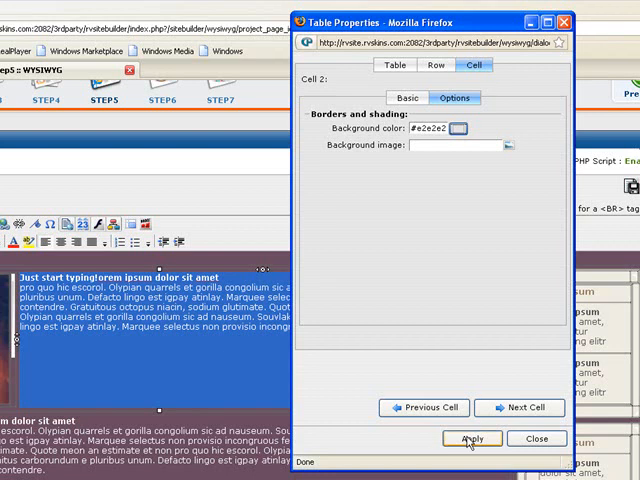
click(471, 438)
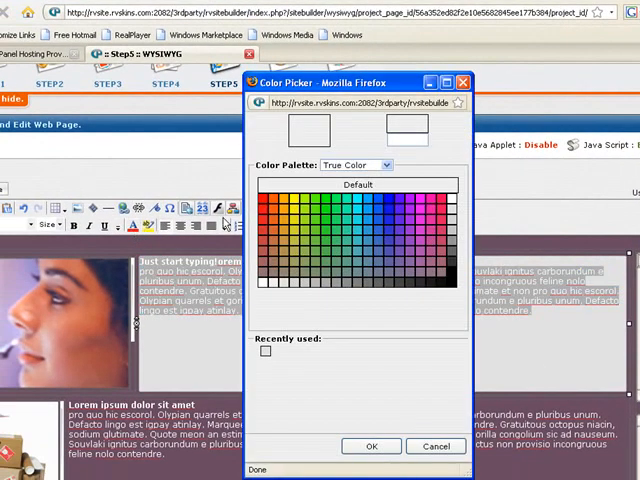
Give the top cell's text a bright purple colour from the colour picker
click(408, 233)
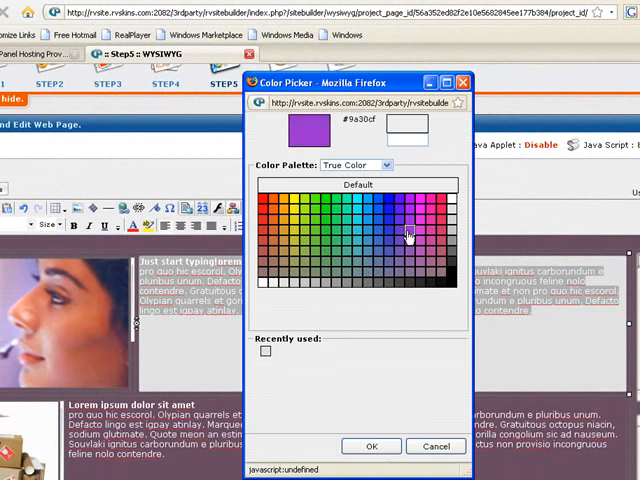
click(410, 210)
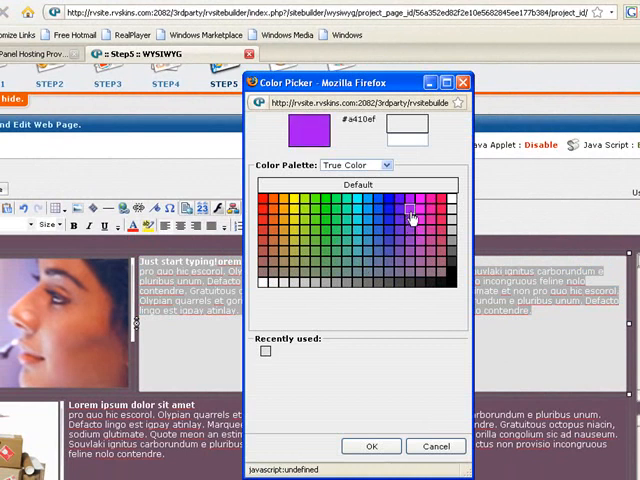
click(410, 218)
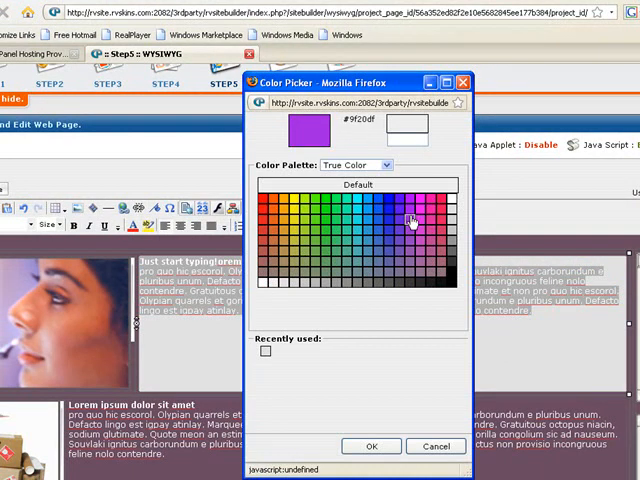
click(398, 207)
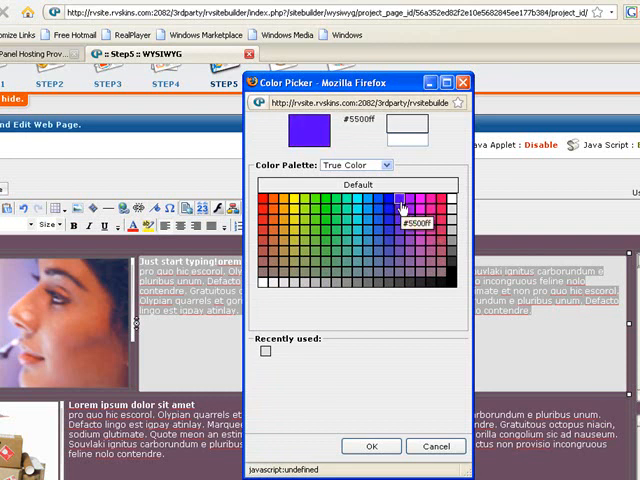
click(400, 240)
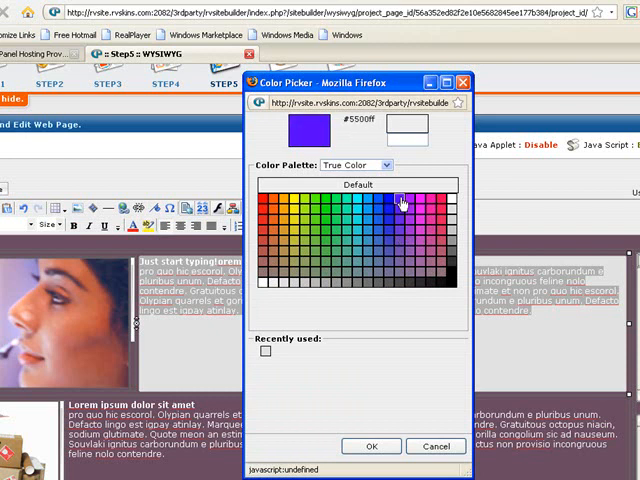
click(400, 199)
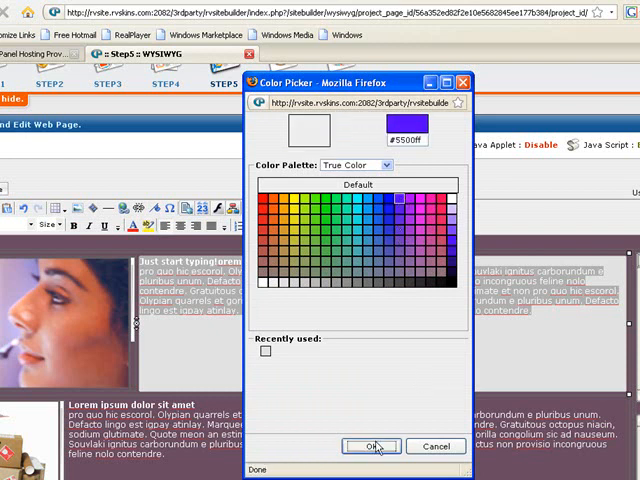
click(371, 446)
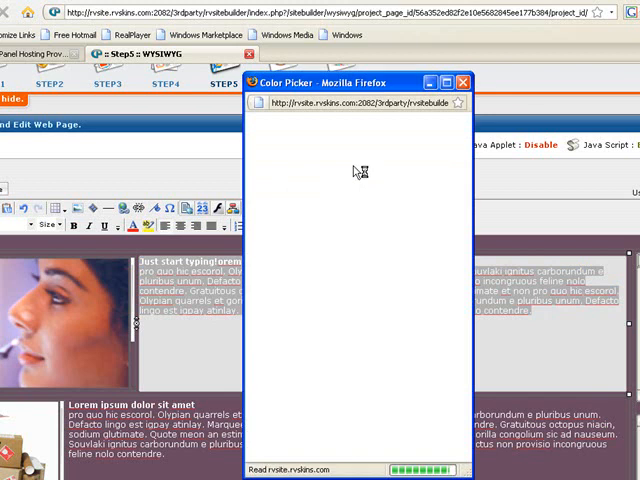
Change the cell text colour to dark purple #16043b
click(408, 204)
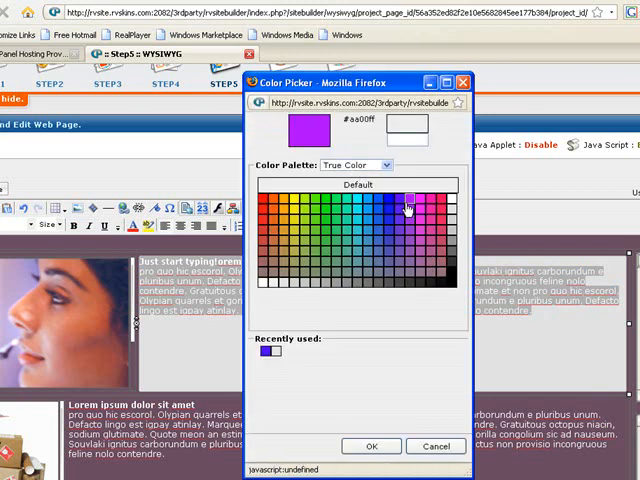
click(405, 207)
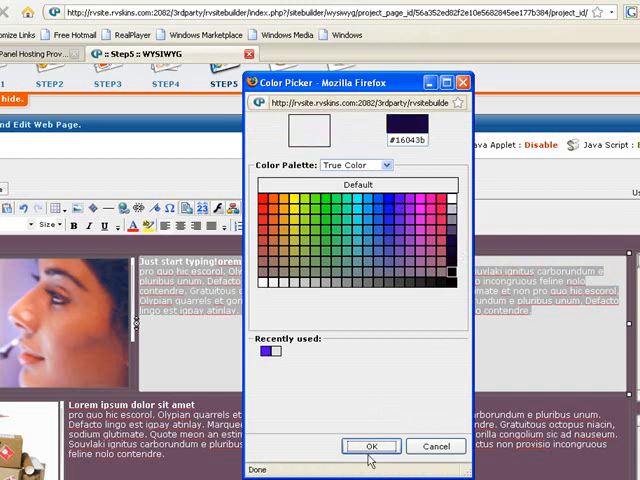
click(371, 446)
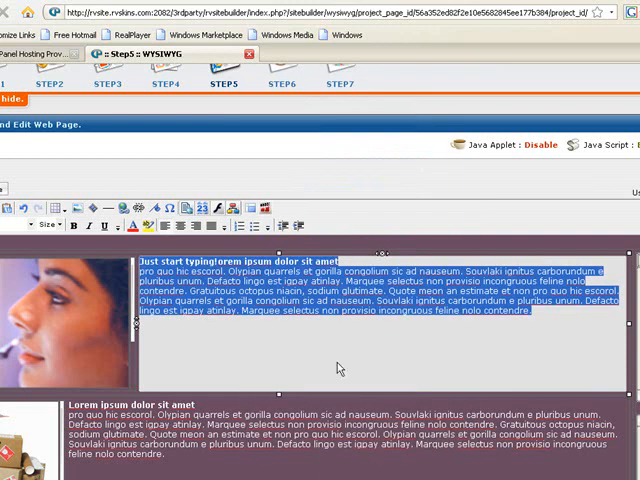